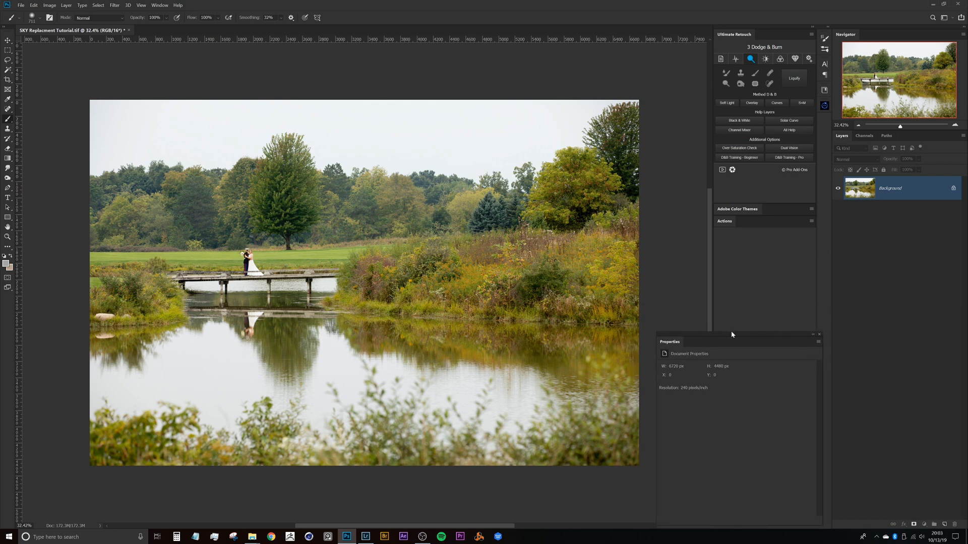
Show the document rulers around the lakeside wedding photo.
left_click(166, 171)
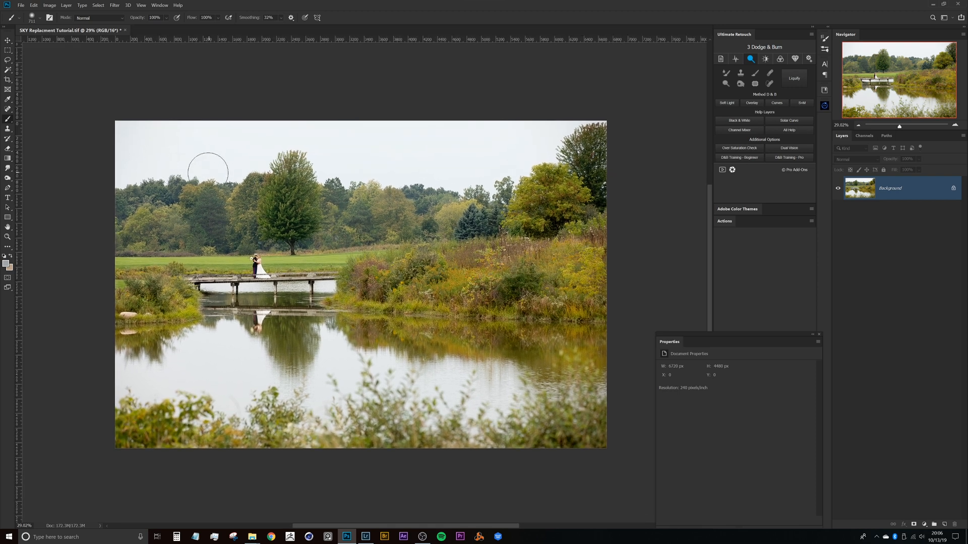
key("ctrl+r")
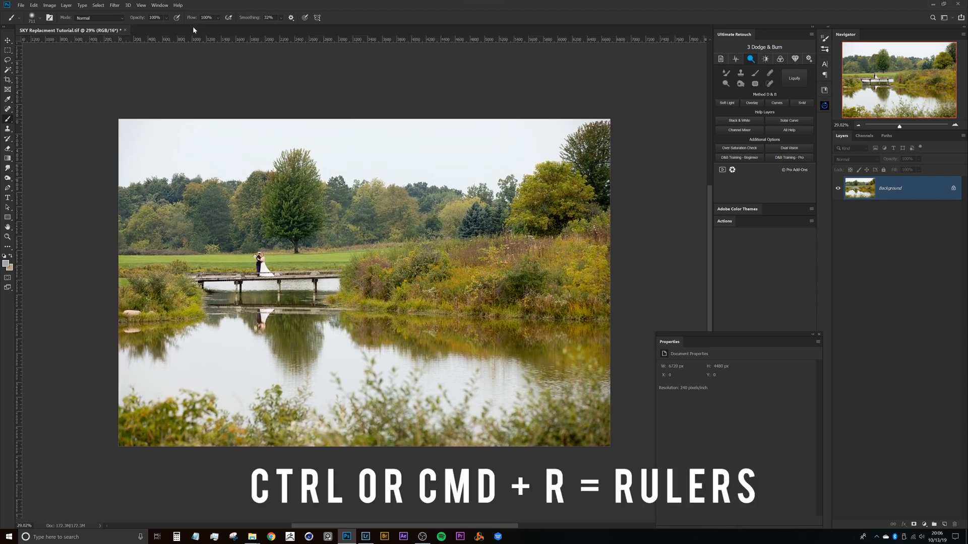
mouse_move(294, 52)
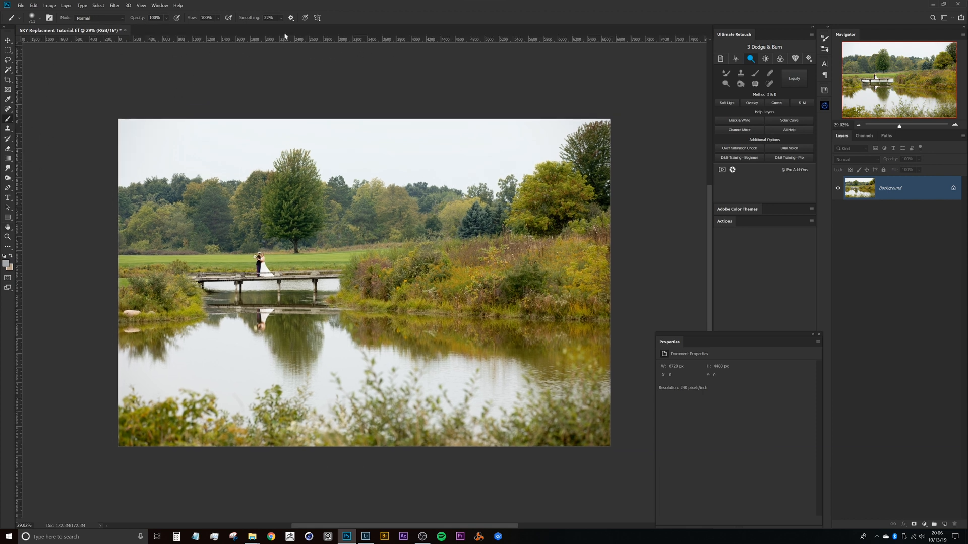
mouse_move(297, 40)
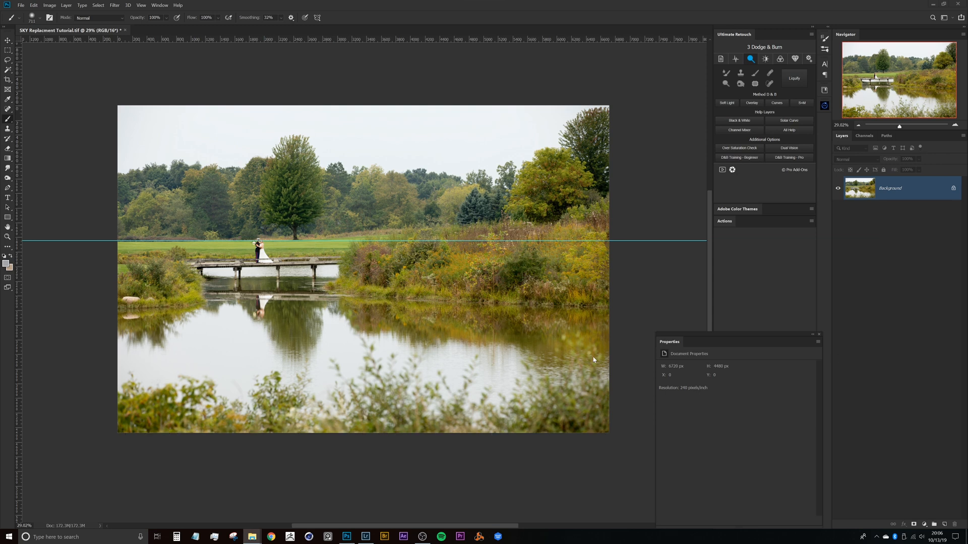
mouse_move(370, 297)
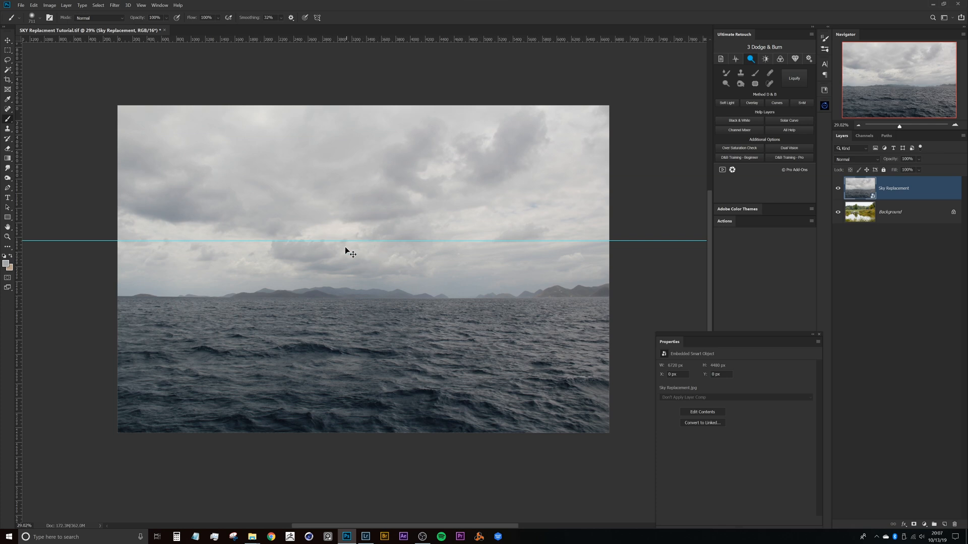
mouse_move(356, 291)
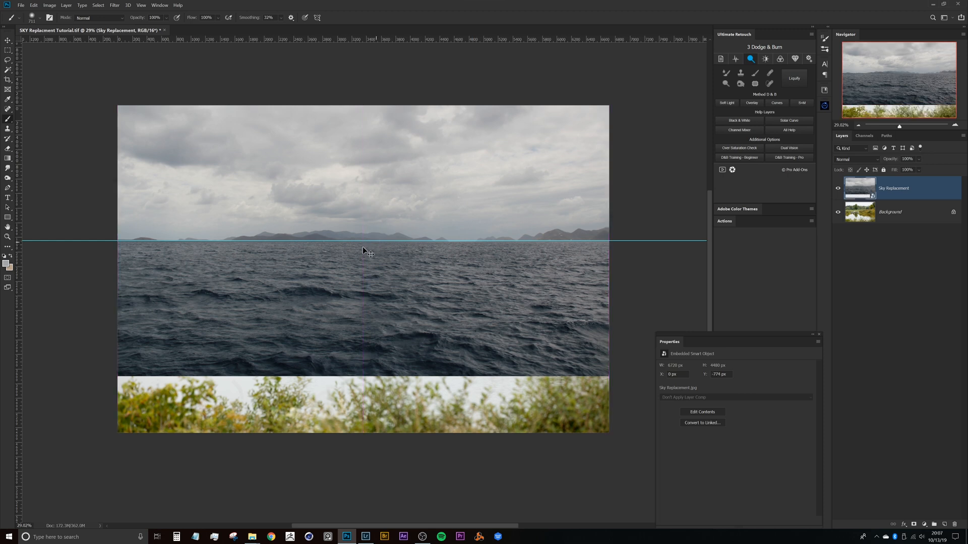
mouse_move(292, 246)
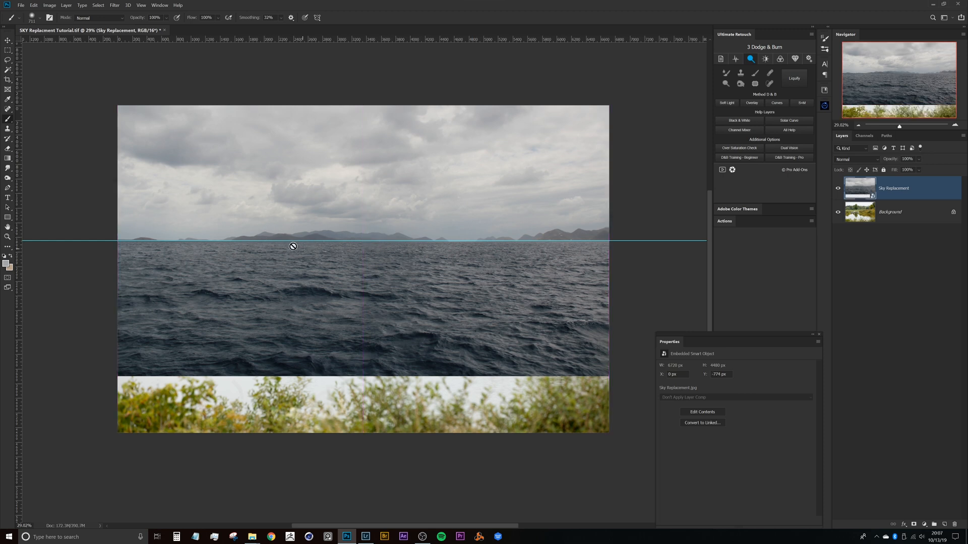
mouse_move(658, 268)
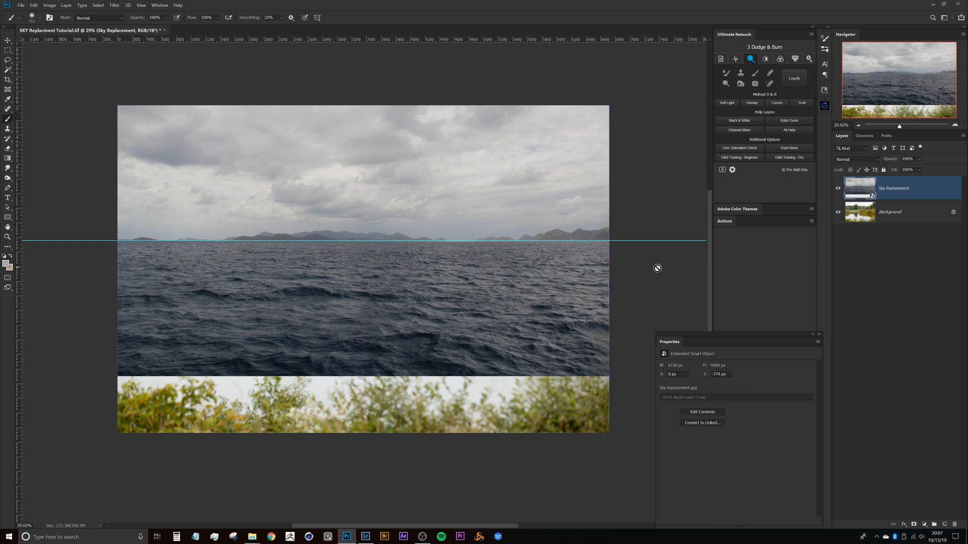
mouse_move(504, 186)
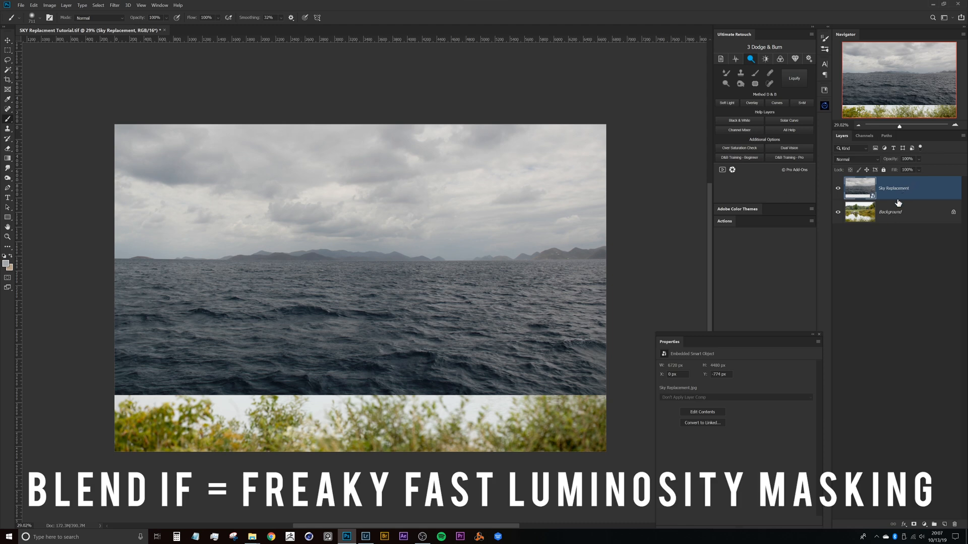
mouse_move(919, 193)
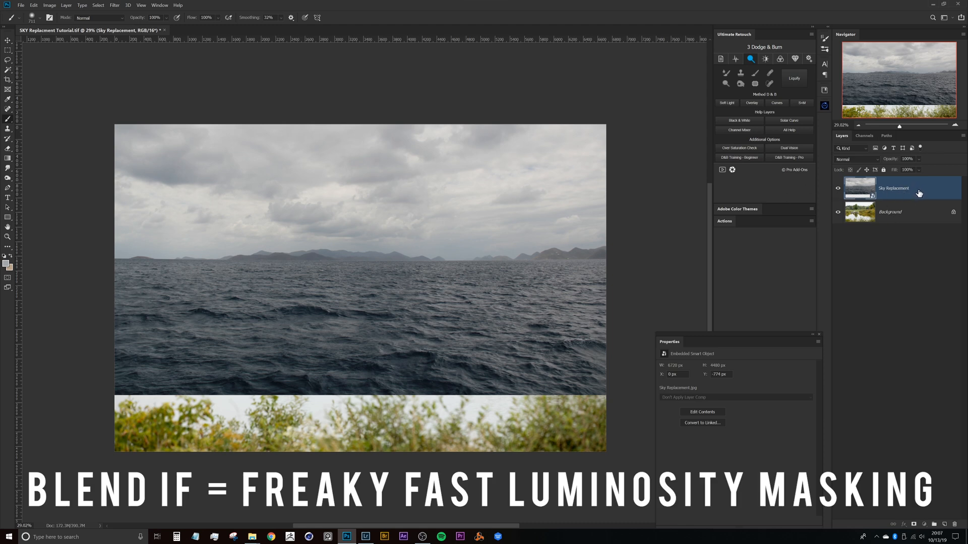
Open the Sky Replacement layer's Blend If, keeping Gray, with Underlying Layer split at 133/193.
double_click(901, 188)
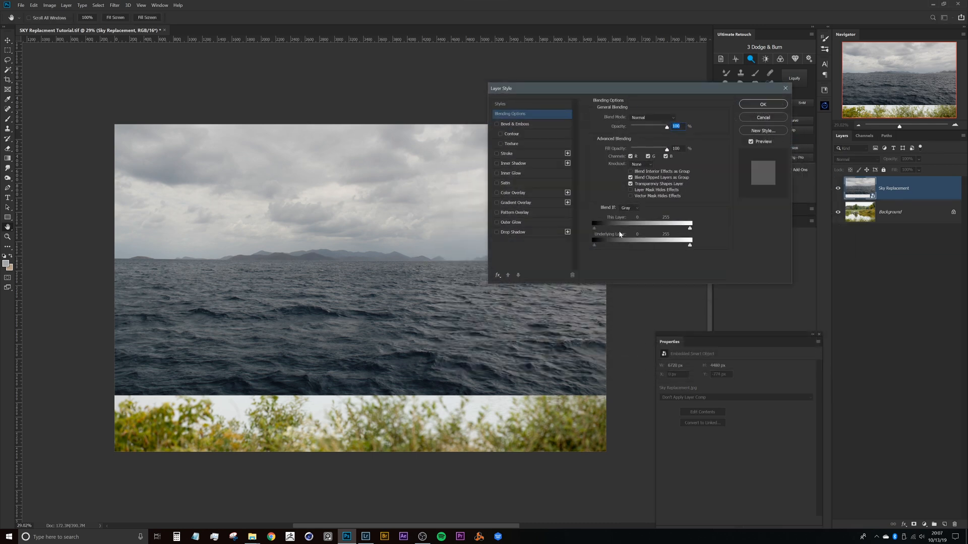
left_click(629, 207)
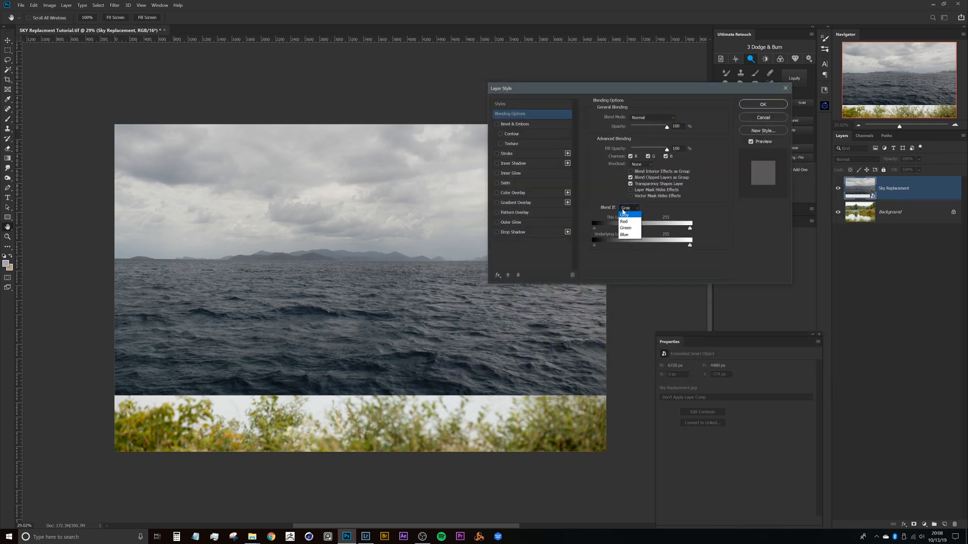
left_click(625, 207)
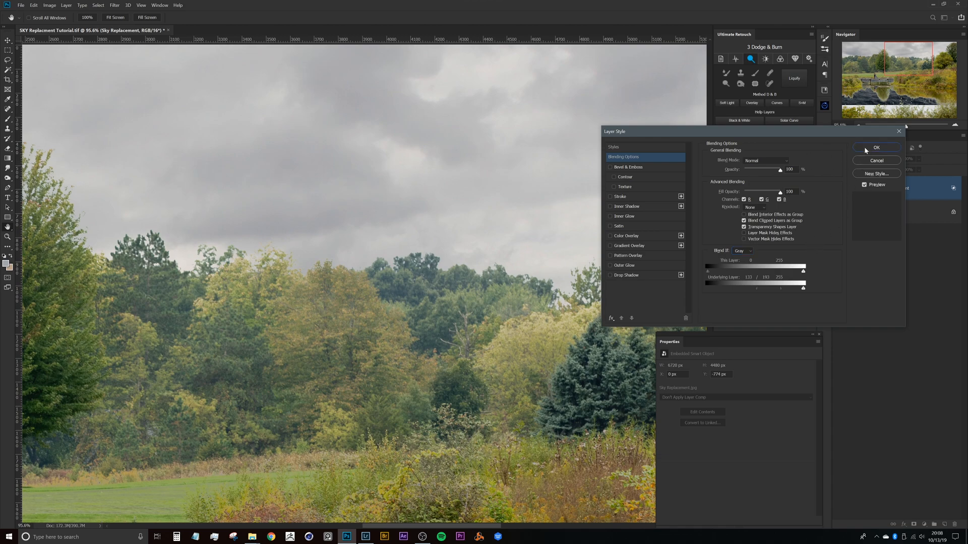
Apply the Blend If settings and set the sky layer to Multiply after trying Soft Light.
left_click(876, 148)
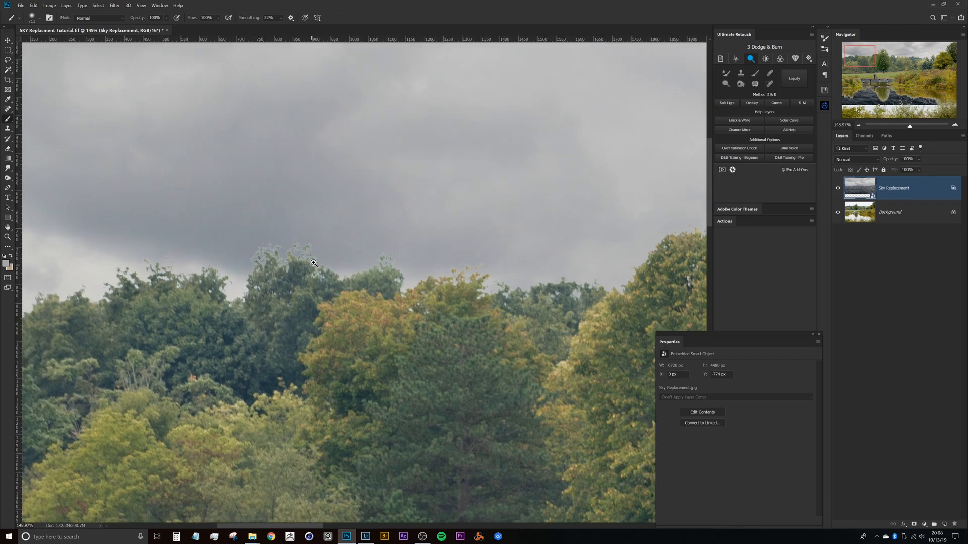
scroll("up", 3)
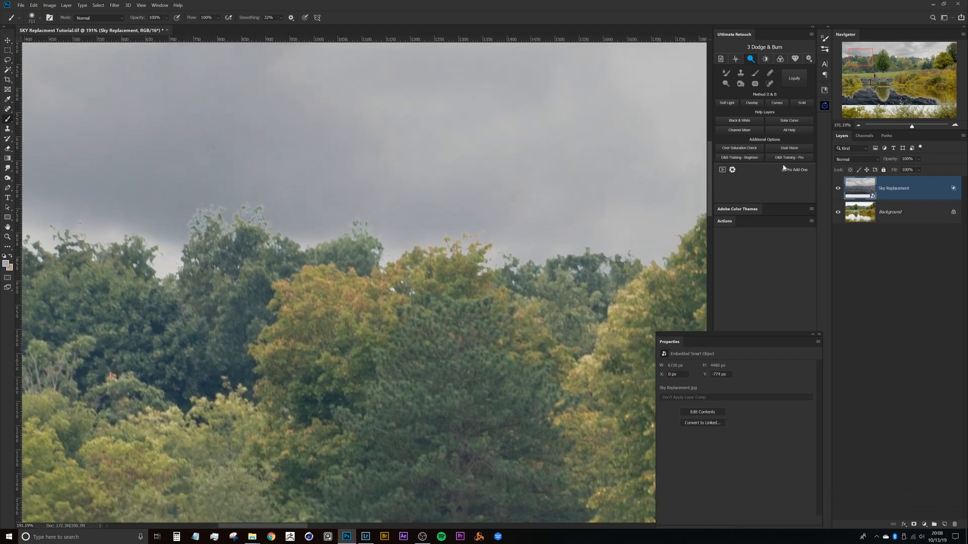
left_click(855, 159)
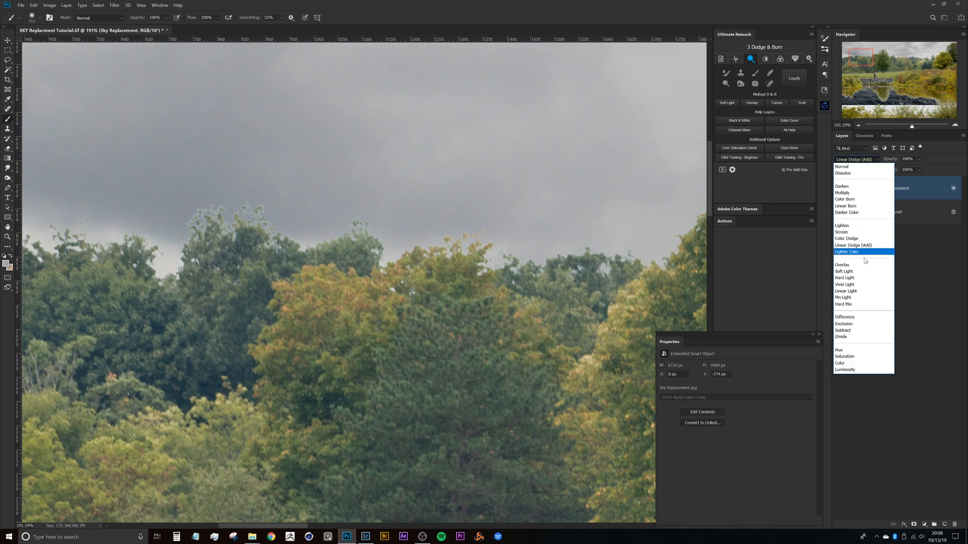
left_click(844, 271)
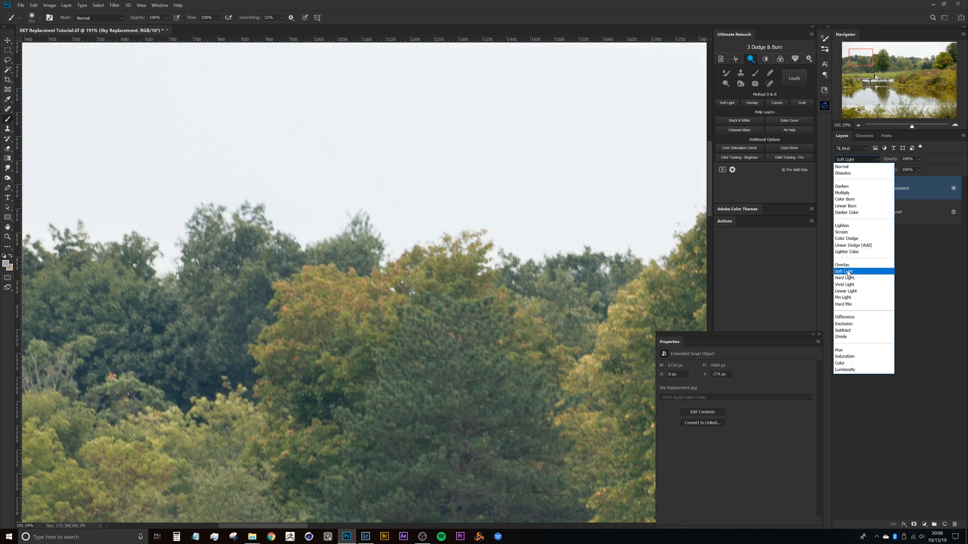
left_click(843, 192)
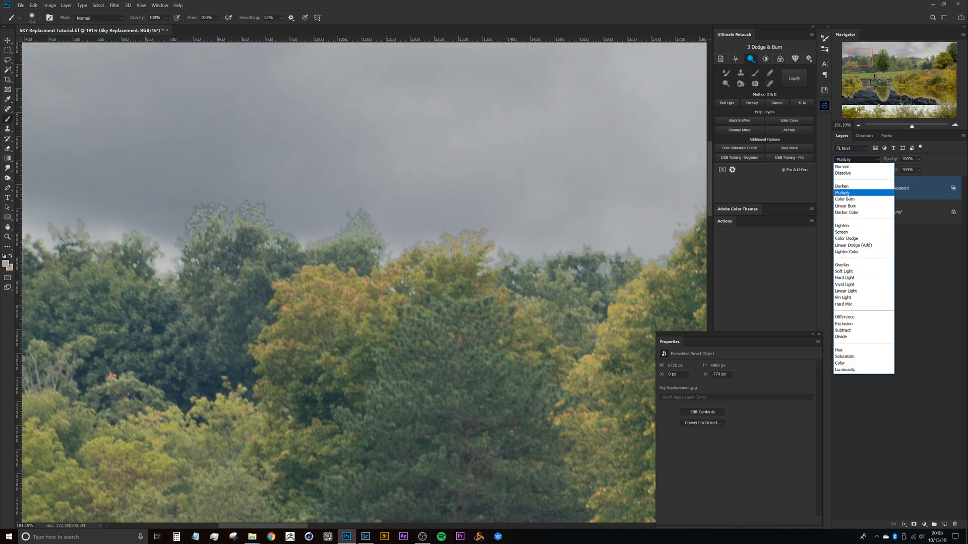
left_click(842, 192)
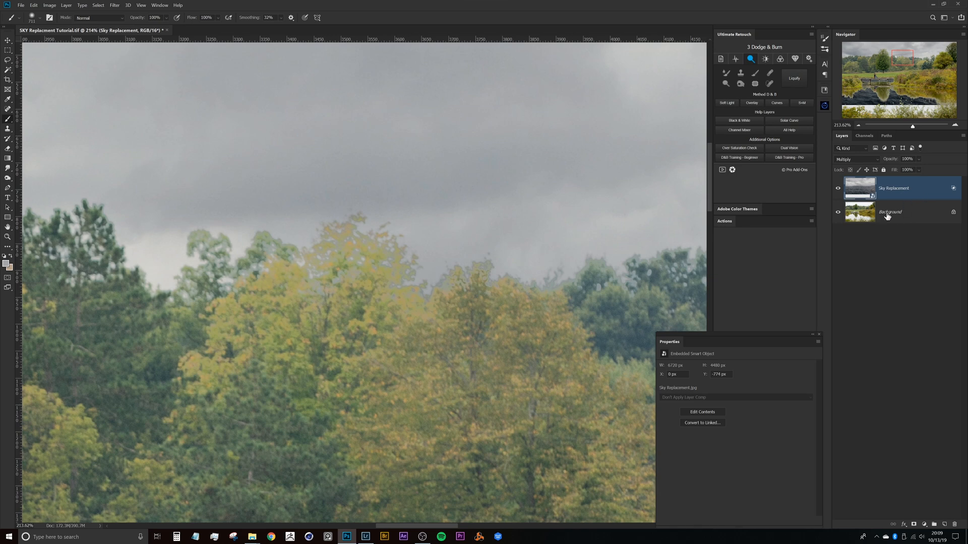
Reset the sky layer's Underlying Layer Blend If sliders to 62/246 and apply.
double_click(895, 188)
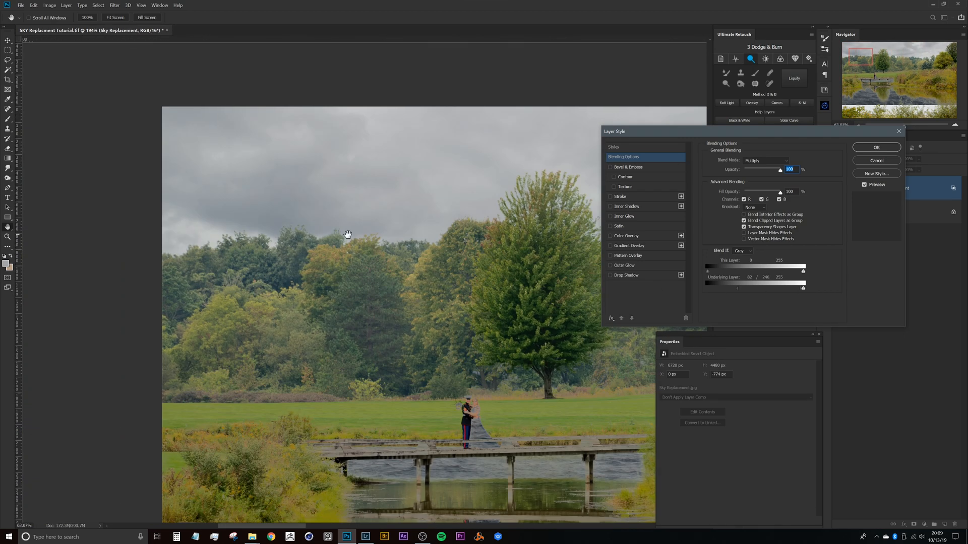
left_click(876, 147)
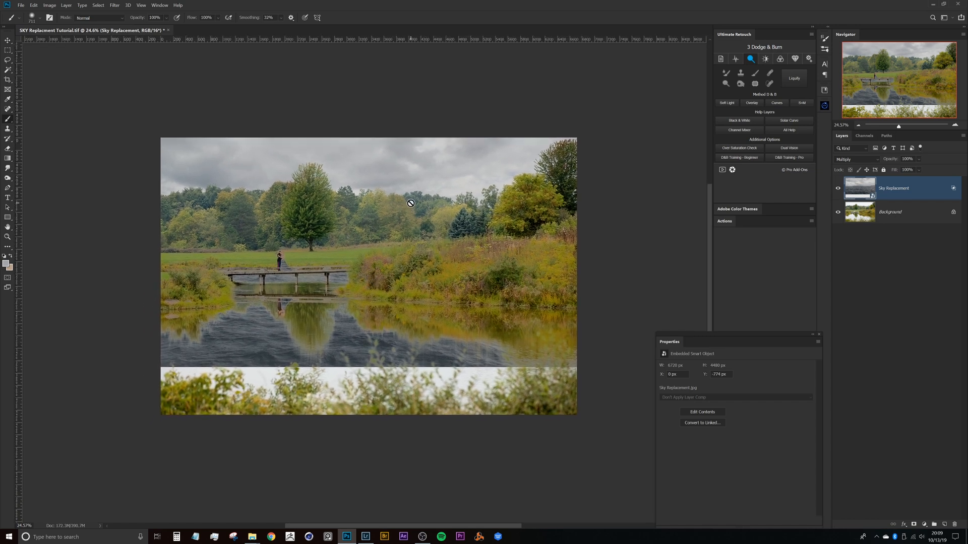
Select the Lasso tool with a 10 px feather.
left_click(8, 60)
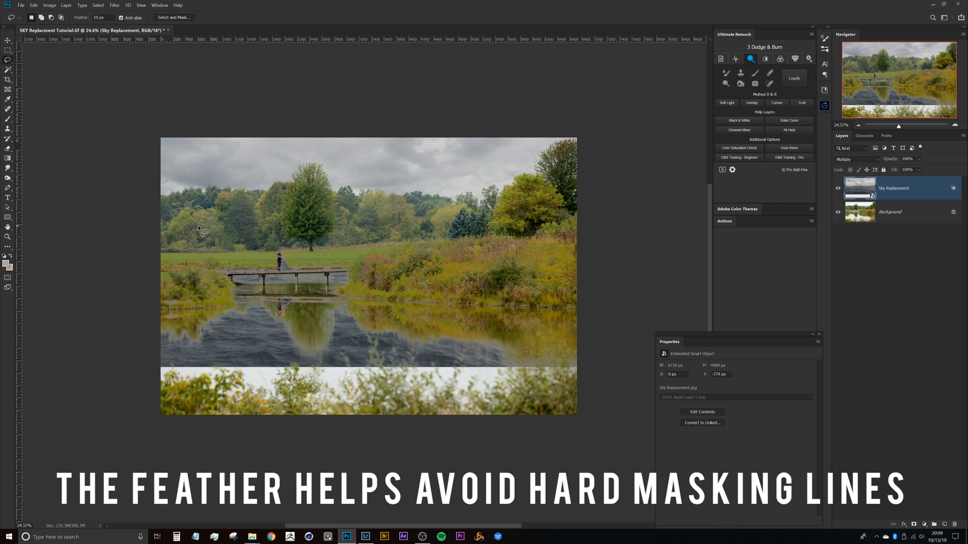
mouse_move(179, 214)
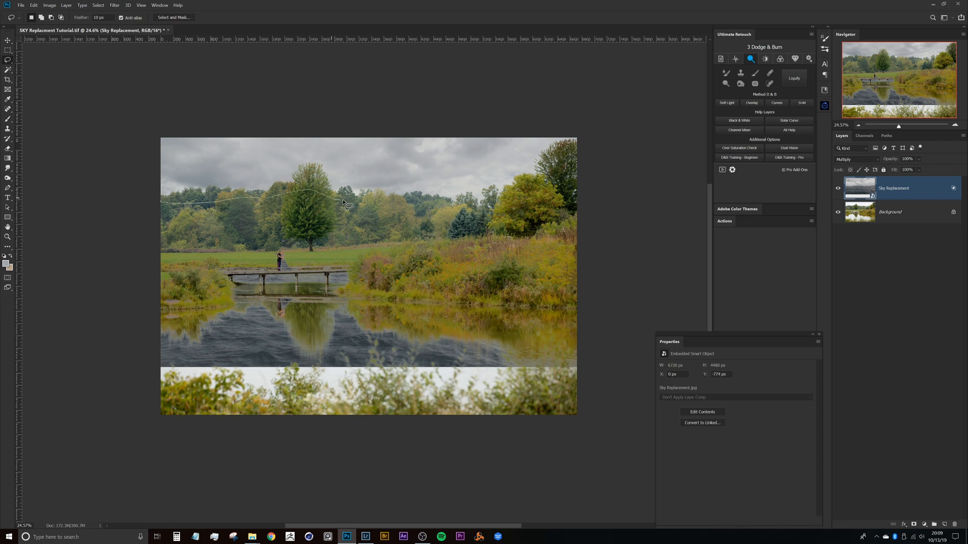
mouse_move(506, 214)
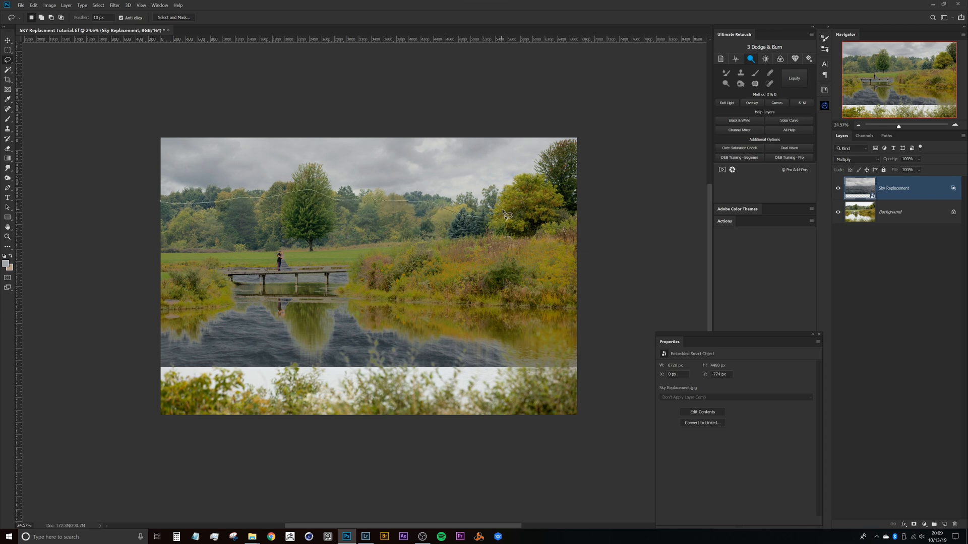
mouse_move(484, 462)
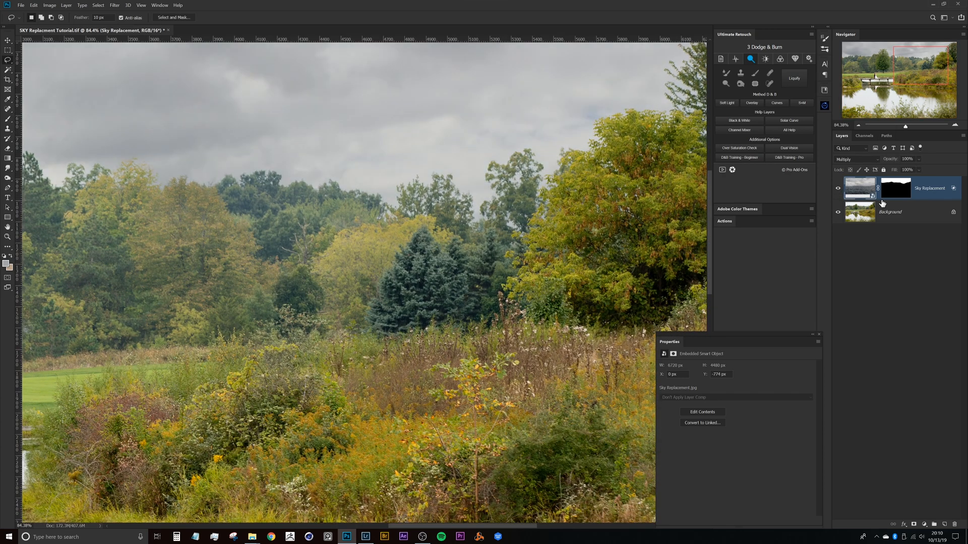
Target the sky layer's mask thumbnail and switch to the Brush tool.
left_click(895, 188)
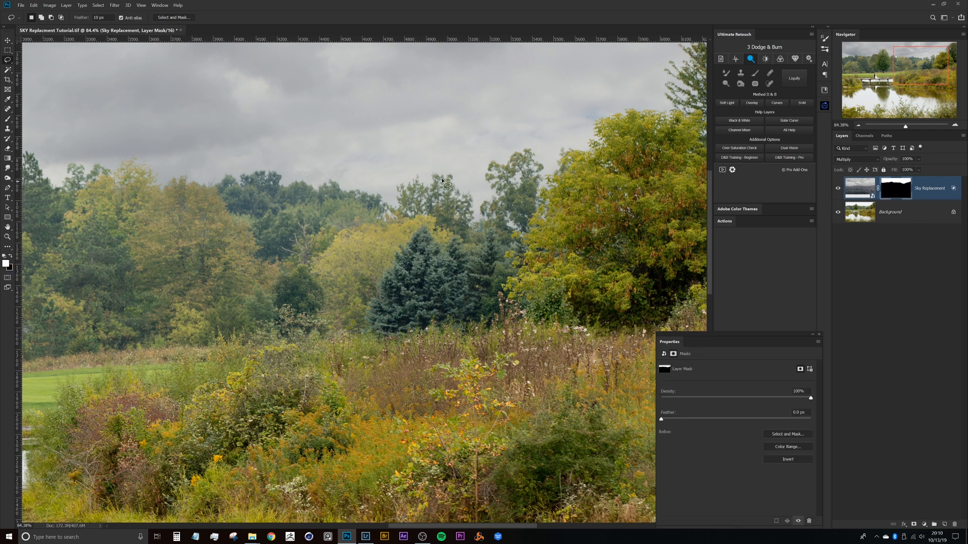
left_click(388, 217)
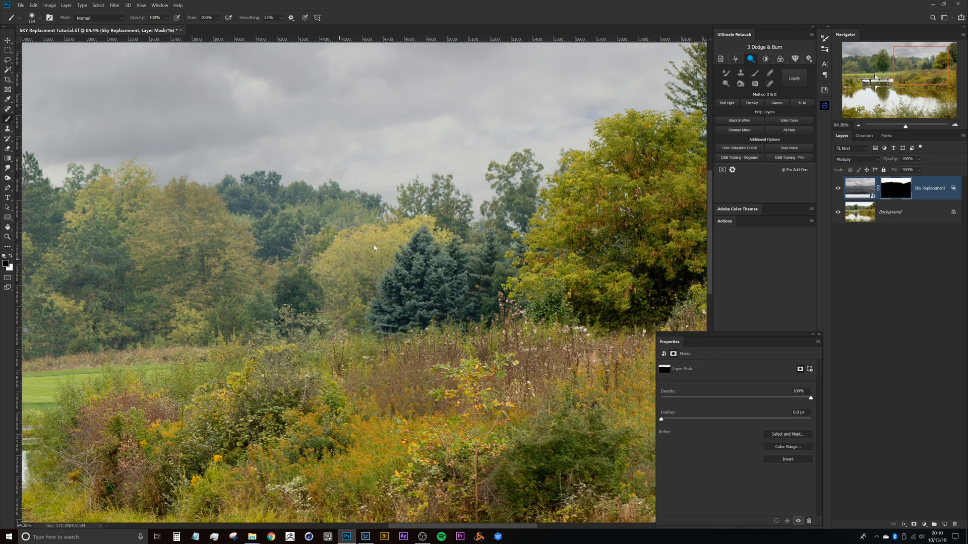
mouse_move(276, 214)
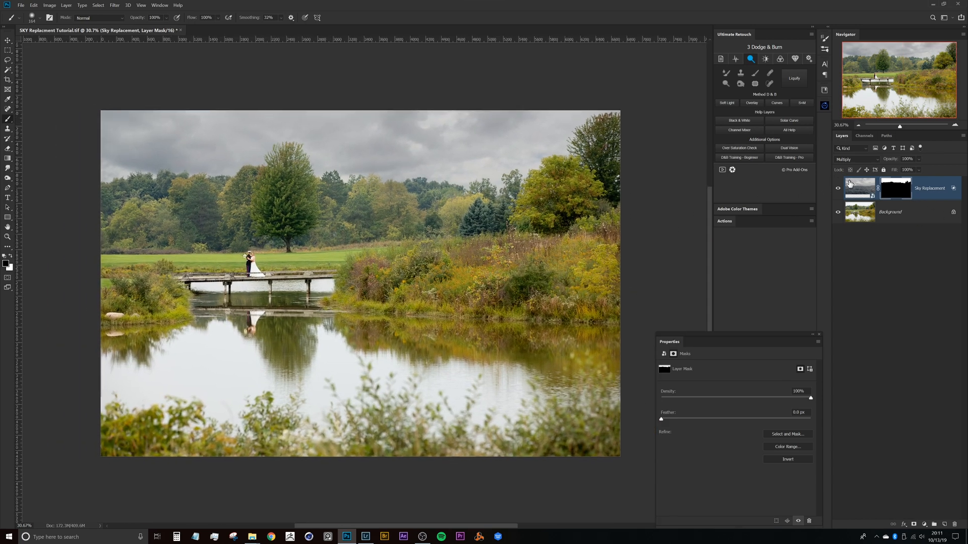
Select the Sky Replacement layer and apply a brightening Curves smart filter.
left_click(859, 188)
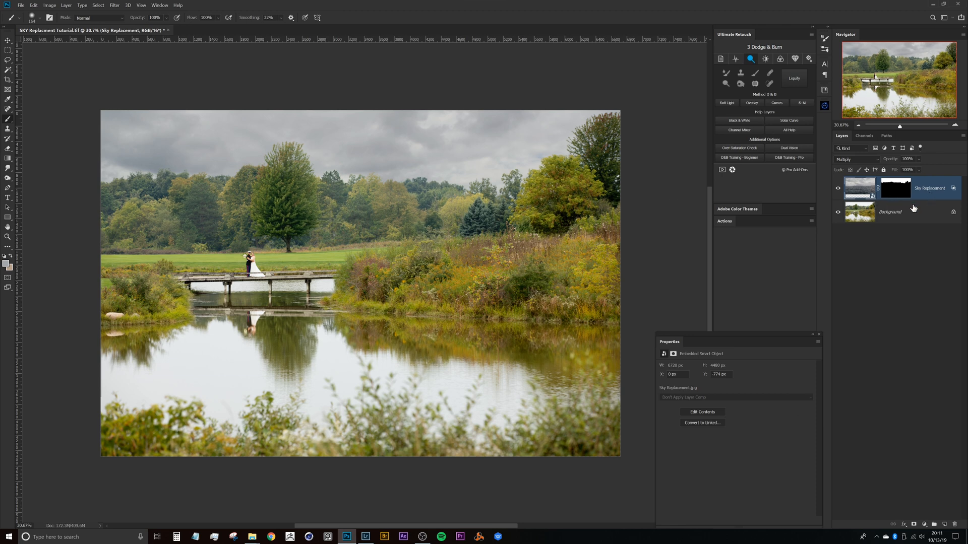
mouse_move(432, 131)
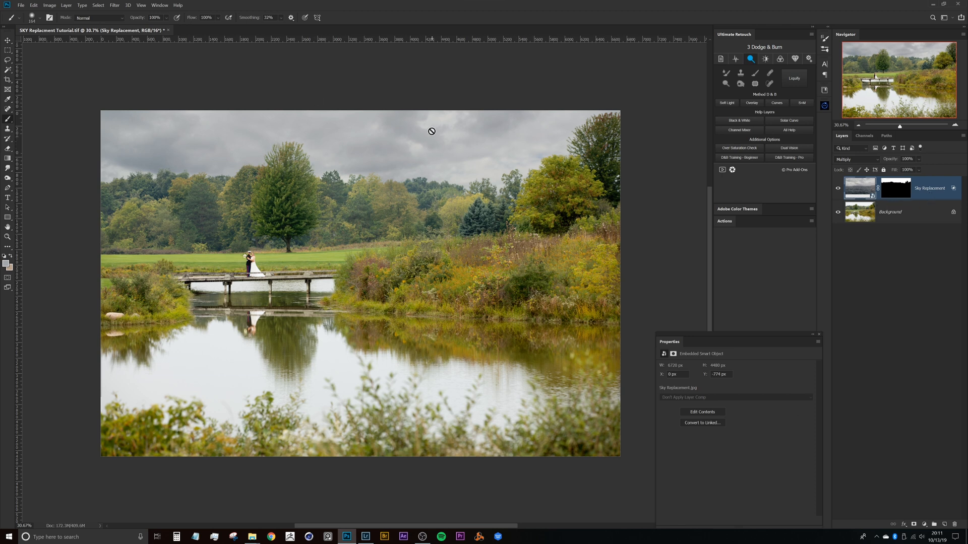
mouse_move(579, 200)
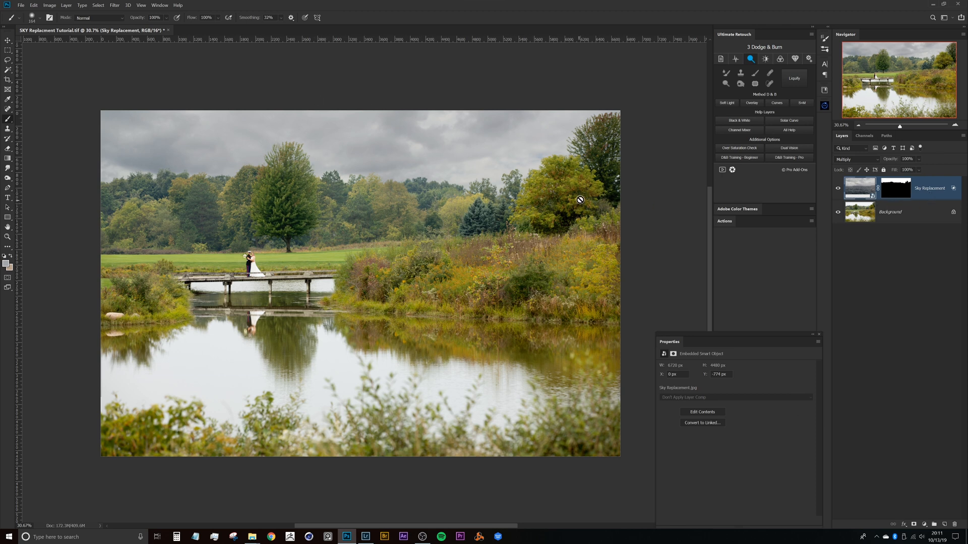
mouse_move(584, 207)
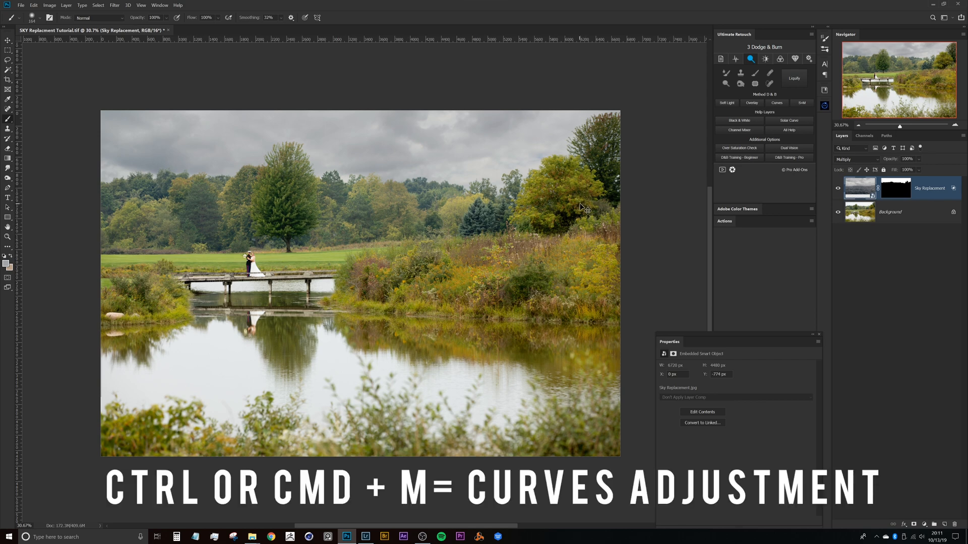
key("ctrl+m")
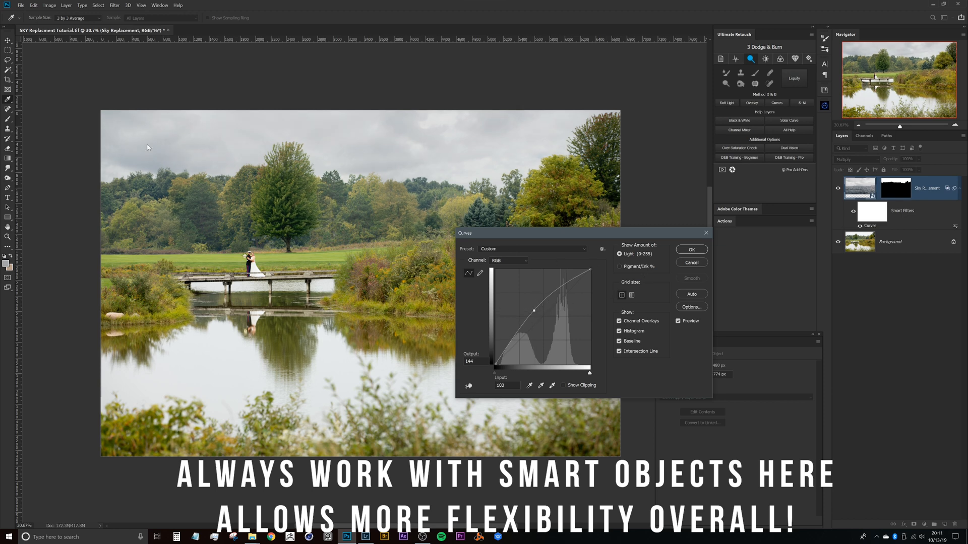
left_click(690, 249)
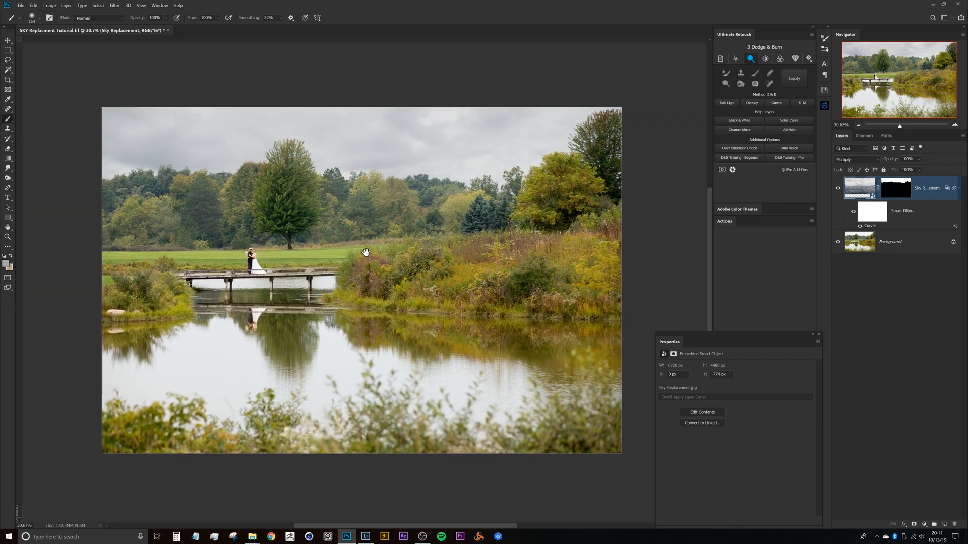
key("ctrl+r")
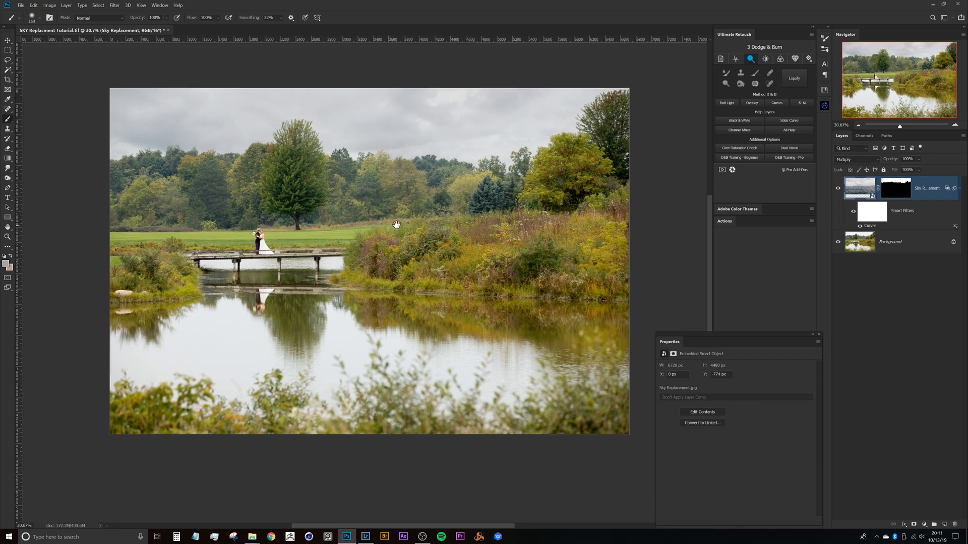
mouse_move(924, 207)
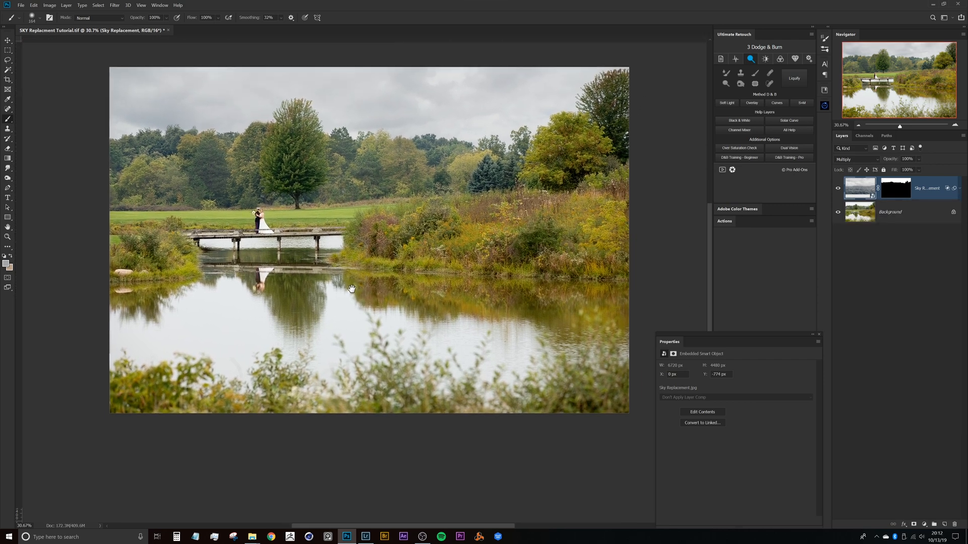
key("ctrl+r")
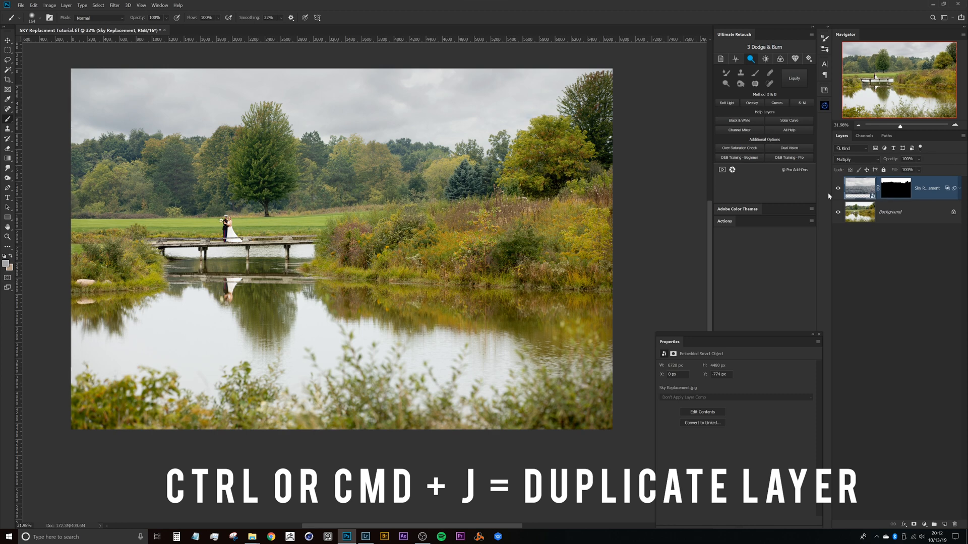
Duplicate the sky layer and flip the copy vertically with Free Transform.
key("ctrl+j")
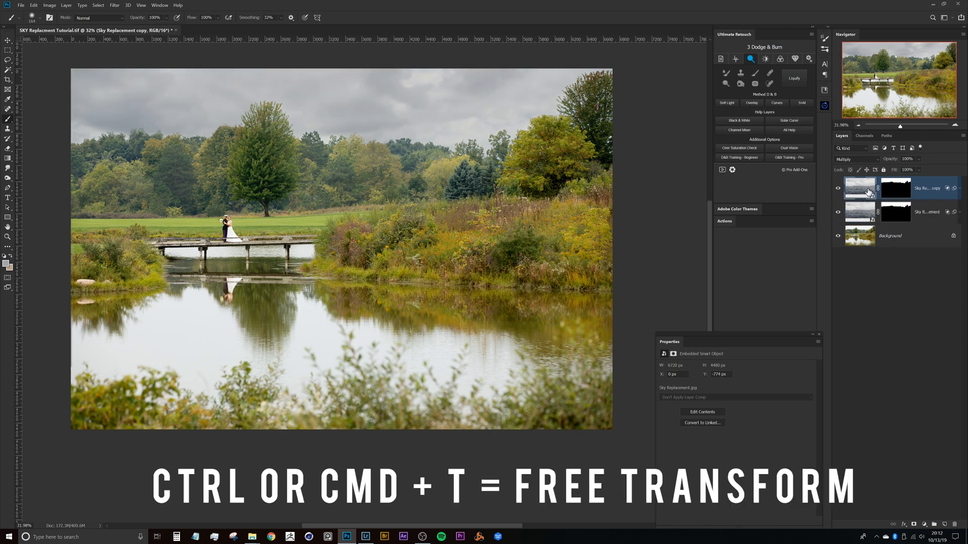
key("ctrl+t")
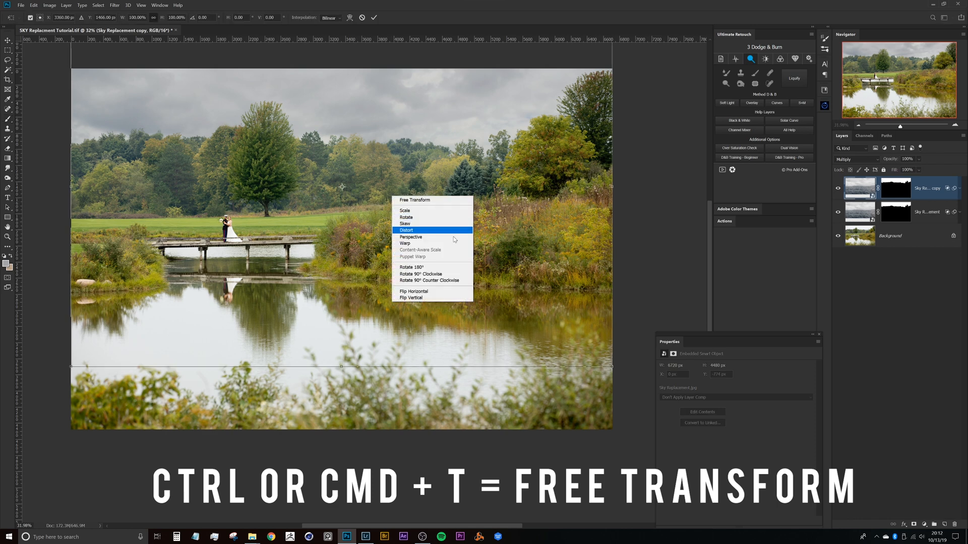
left_click(411, 297)
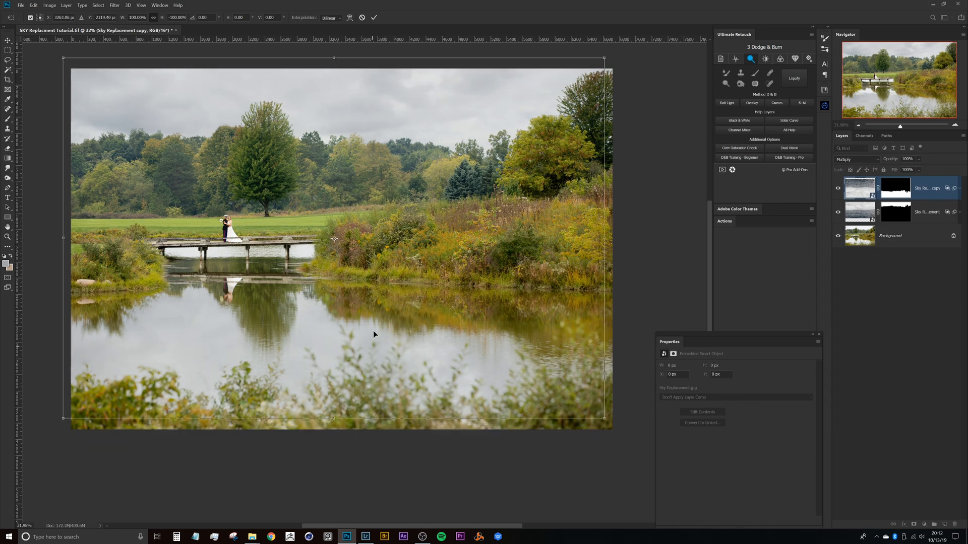
left_click(895, 188)
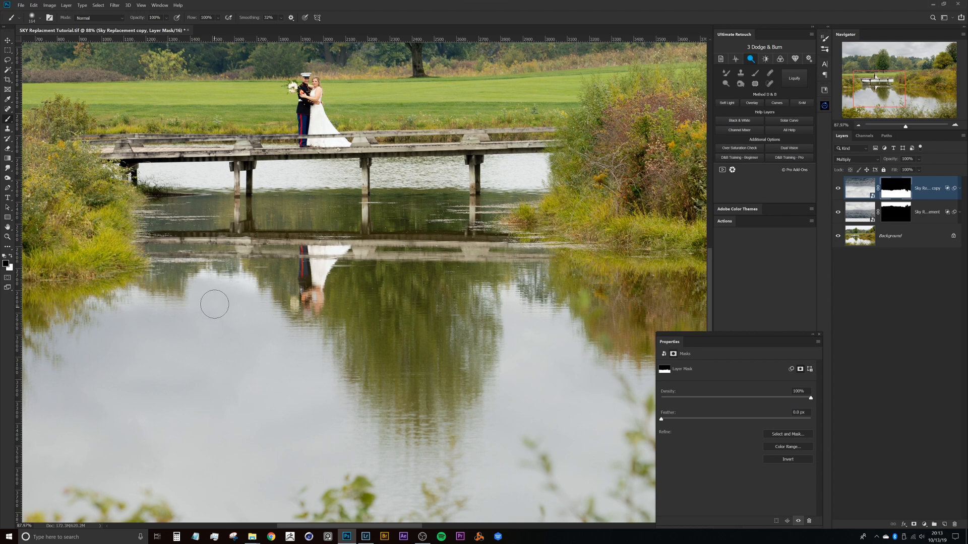
mouse_move(250, 276)
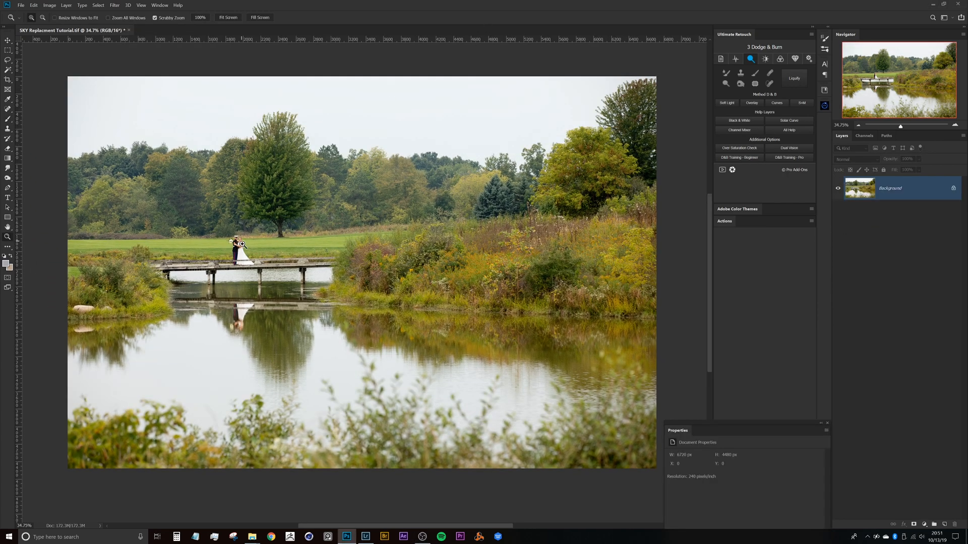
mouse_move(250, 228)
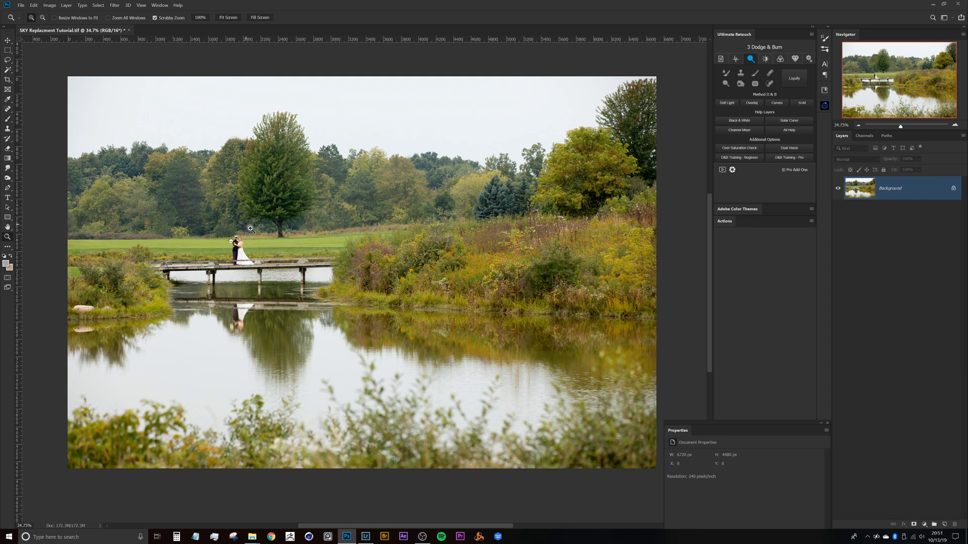
mouse_move(380, 35)
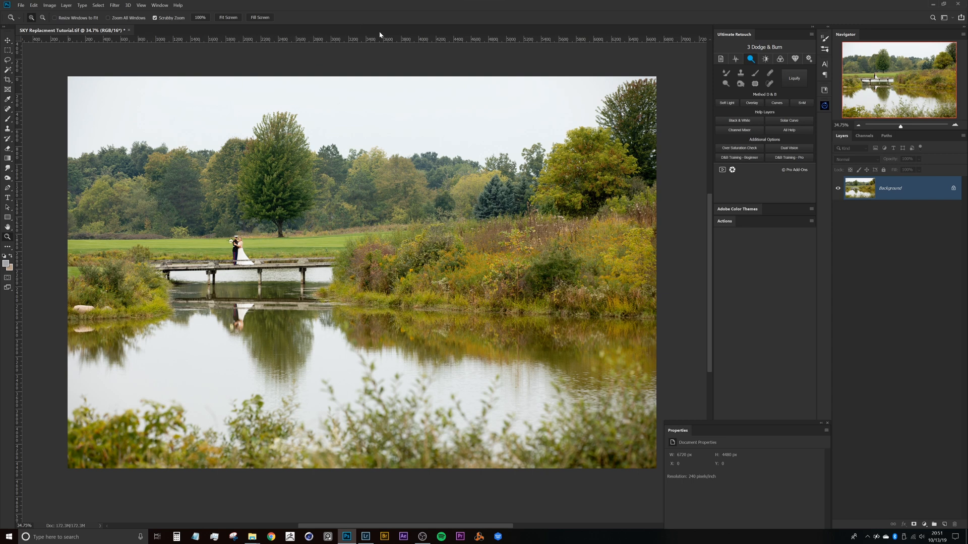
mouse_move(180, 178)
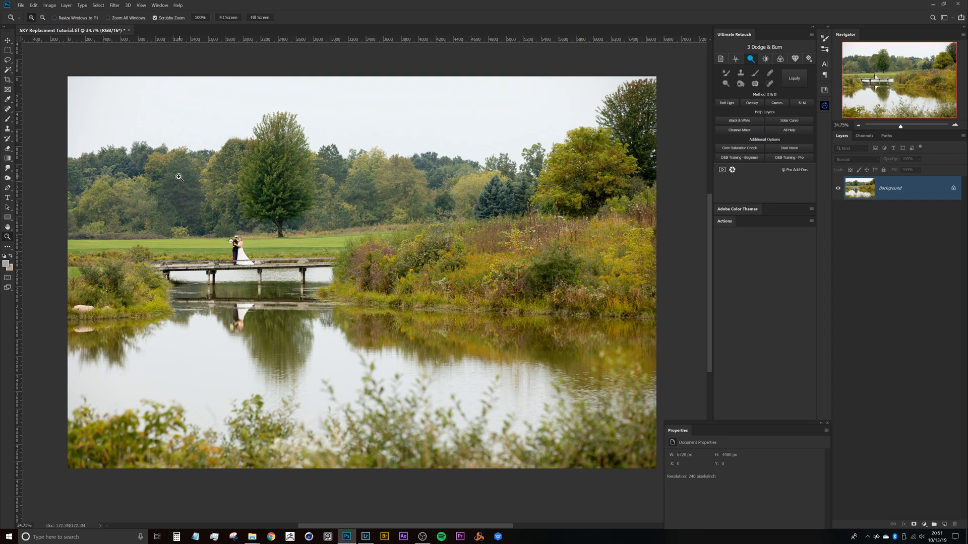
mouse_move(134, 115)
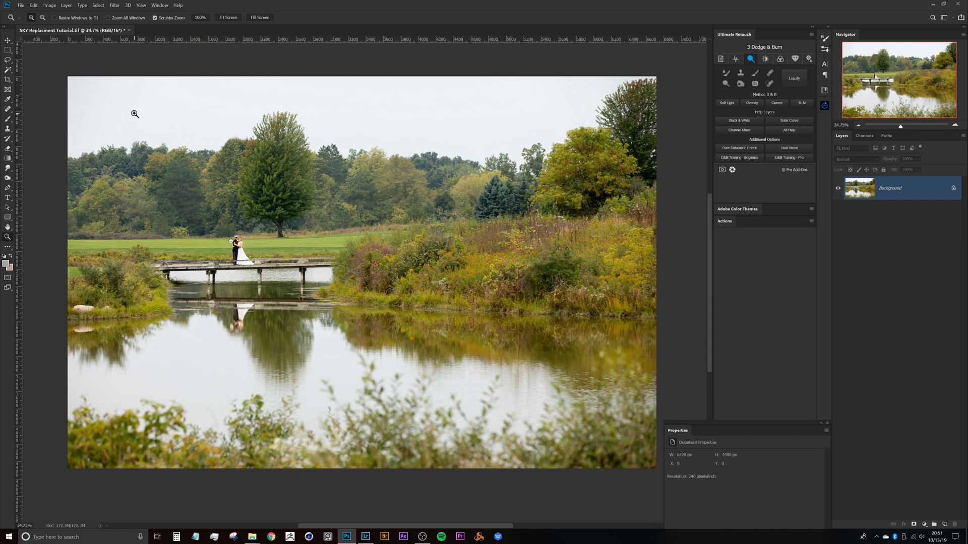
mouse_move(313, 26)
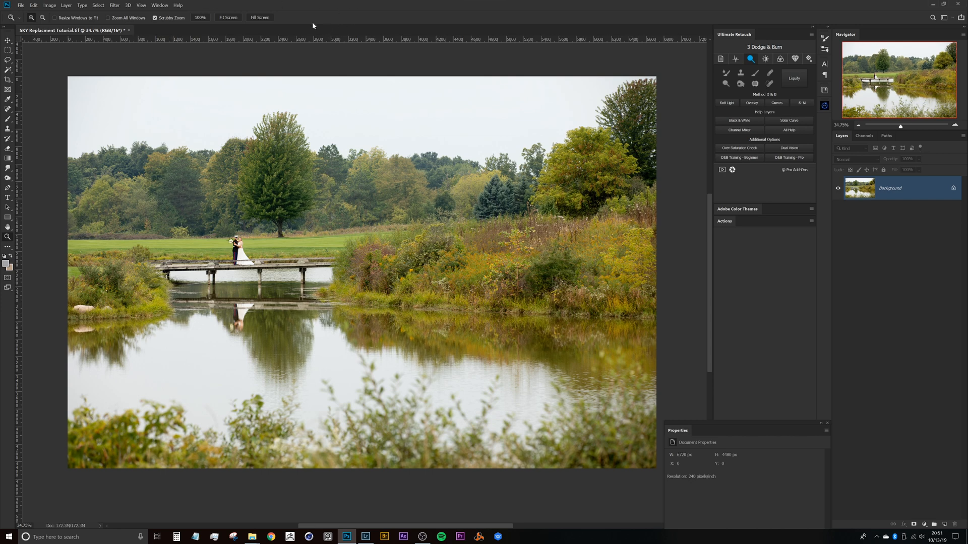
mouse_move(297, 44)
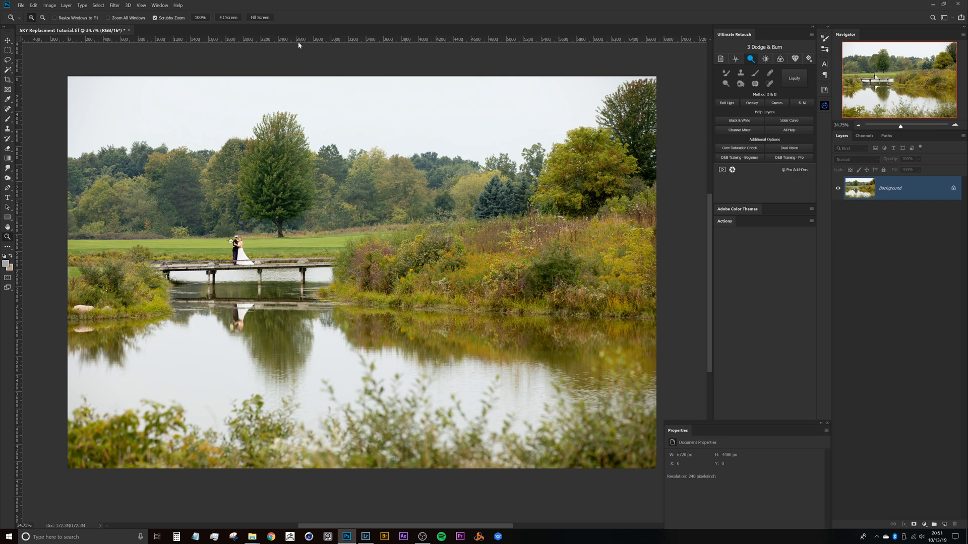
Drag a horizontal guide down to the seascape's horizon.
left_click_drag(308, 38, 313, 134)
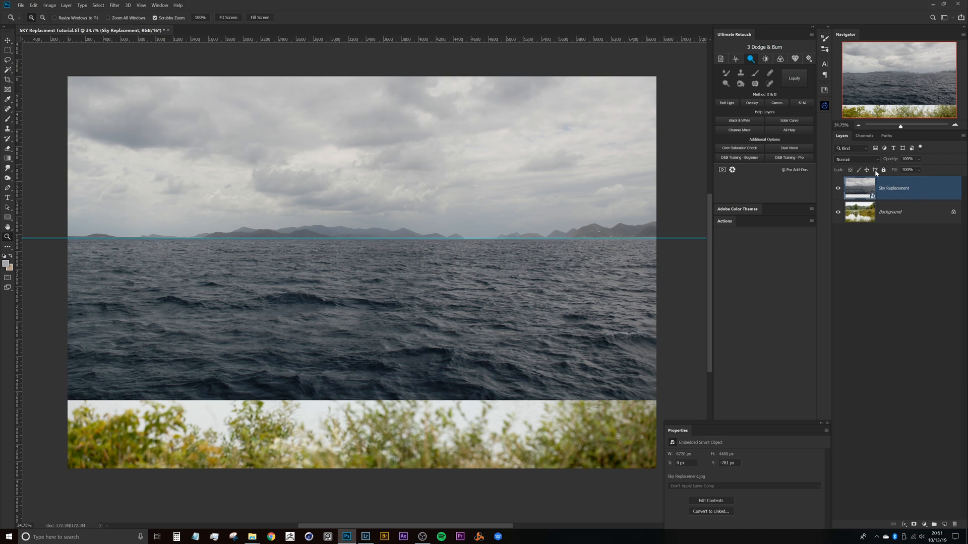
Set the Sky Replacement layer to Multiply and apply its Blend If settings.
left_click(855, 159)
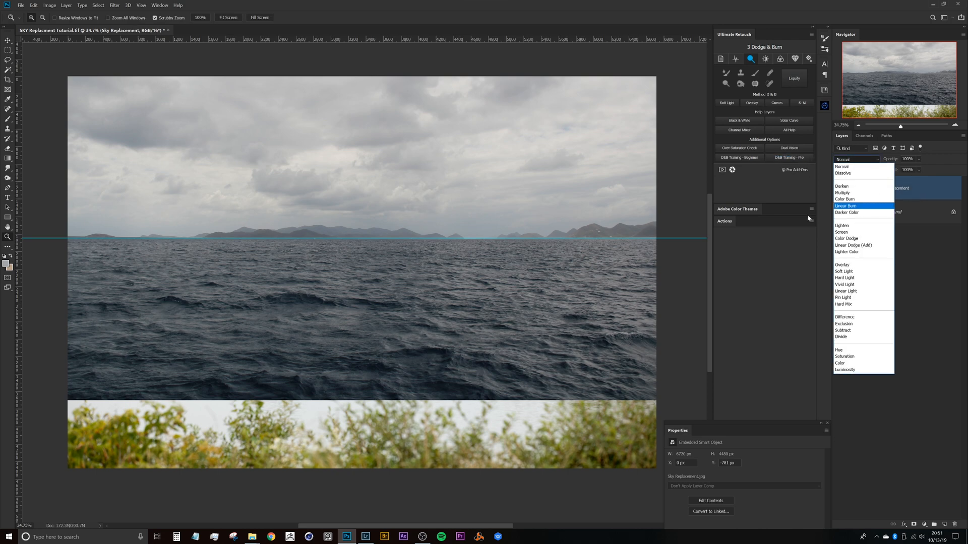
left_click(842, 192)
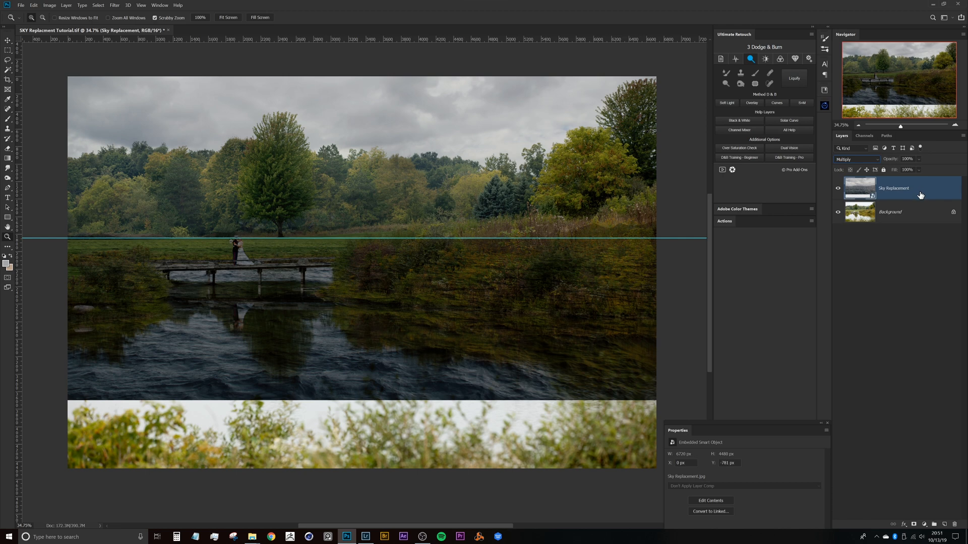
double_click(896, 188)
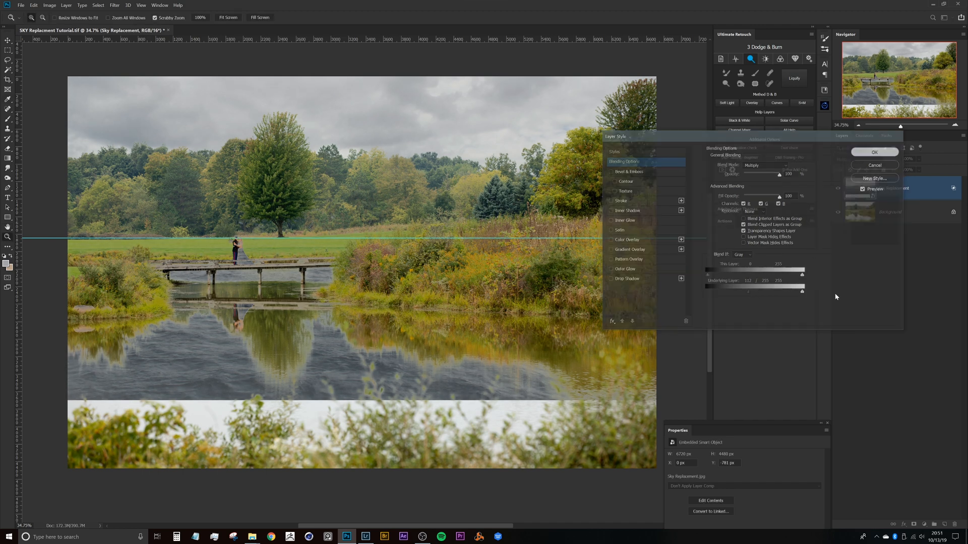
left_click(873, 152)
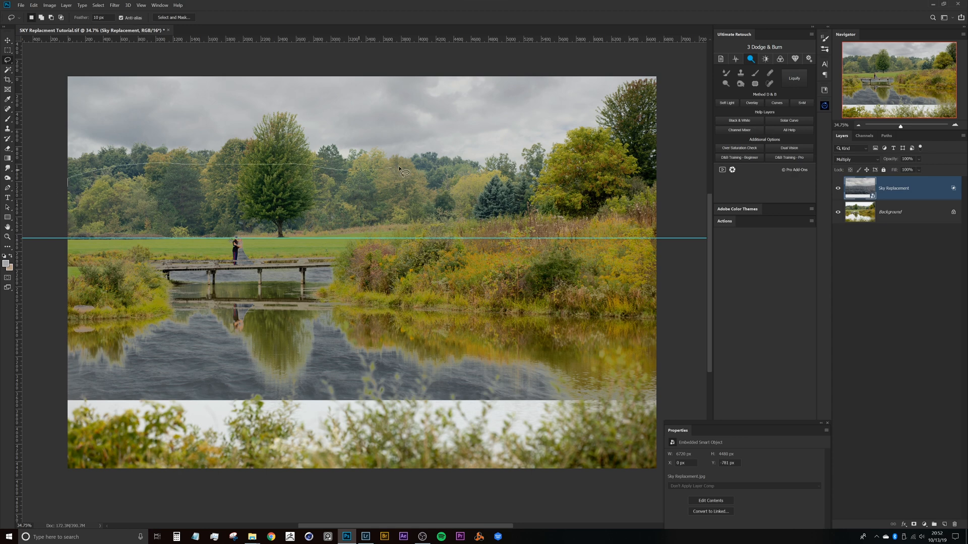
mouse_move(687, 262)
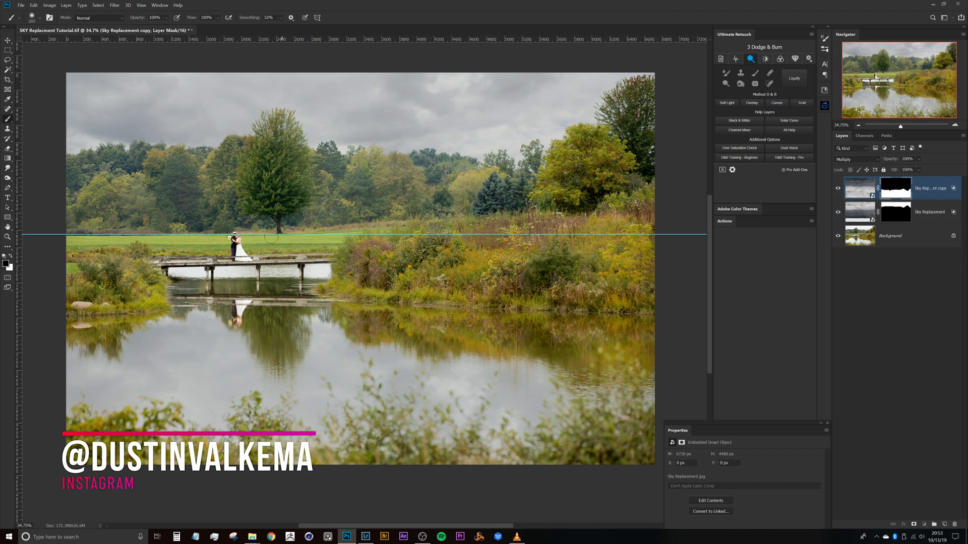
mouse_move(355, 263)
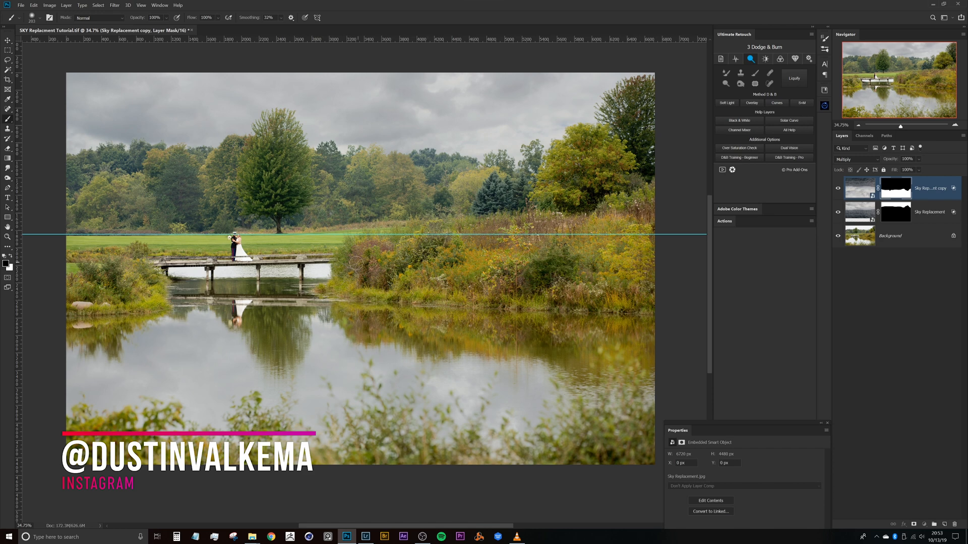
mouse_move(803, 334)
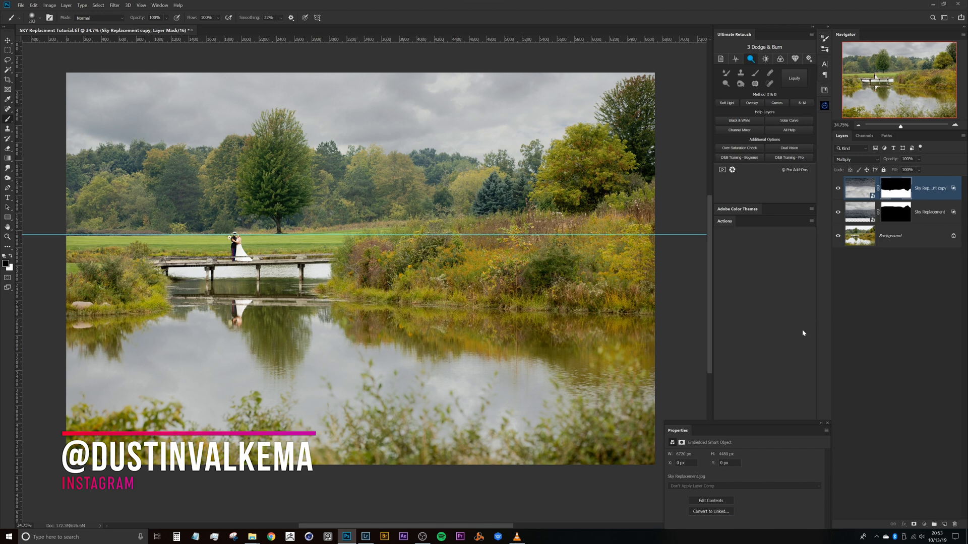